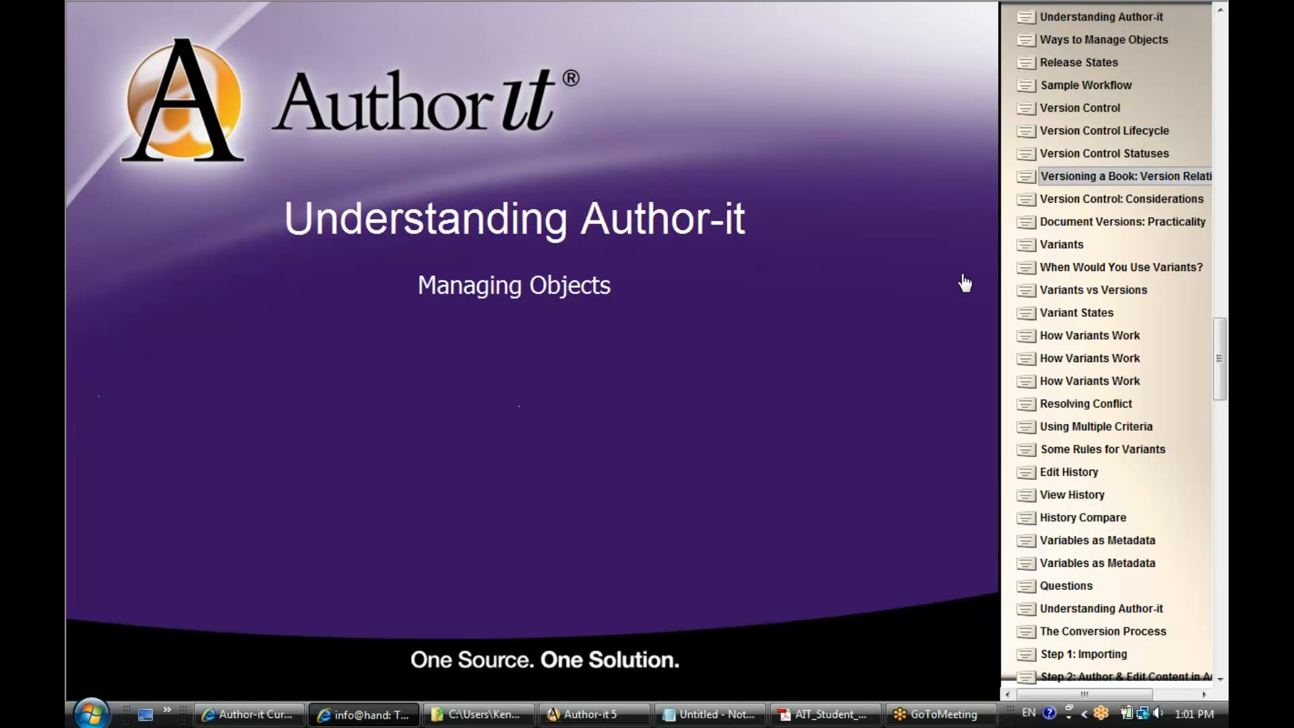
Switch to the 'Ways to Manage Objects' slide listing Release States, Version Control and Object Variants
left_click(1103, 39)
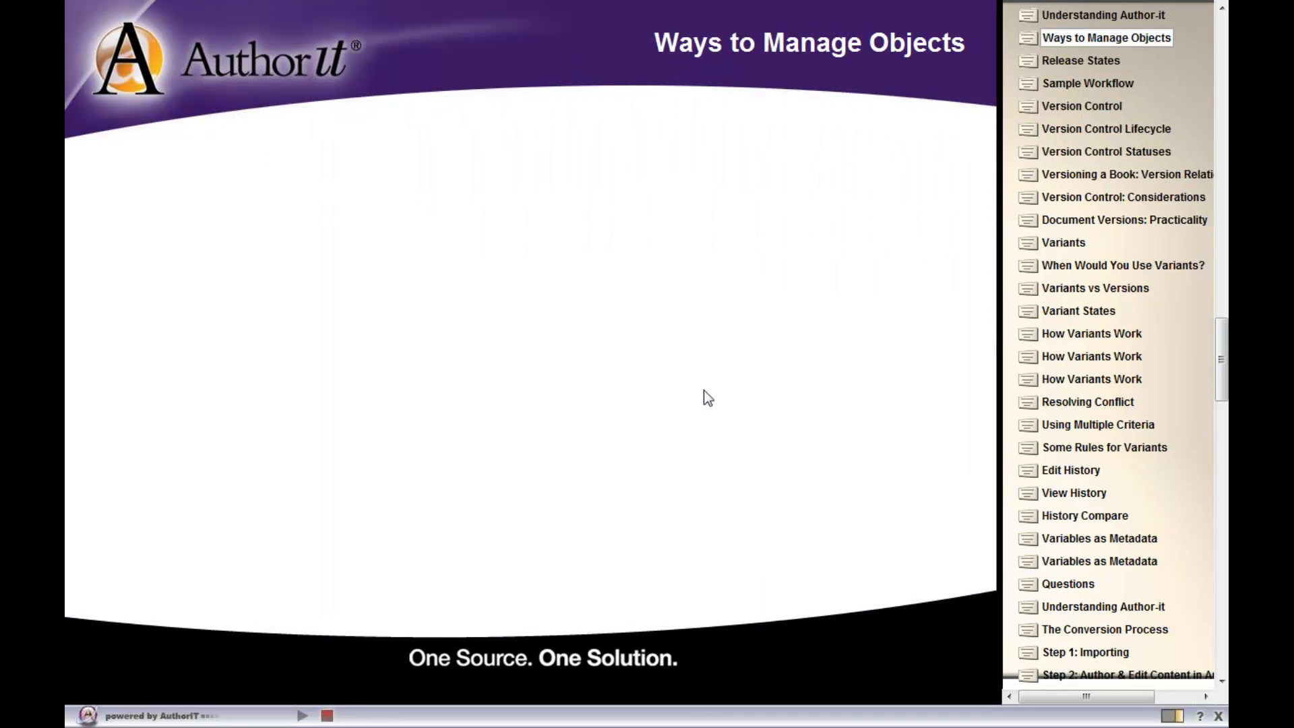
mouse_move(688, 375)
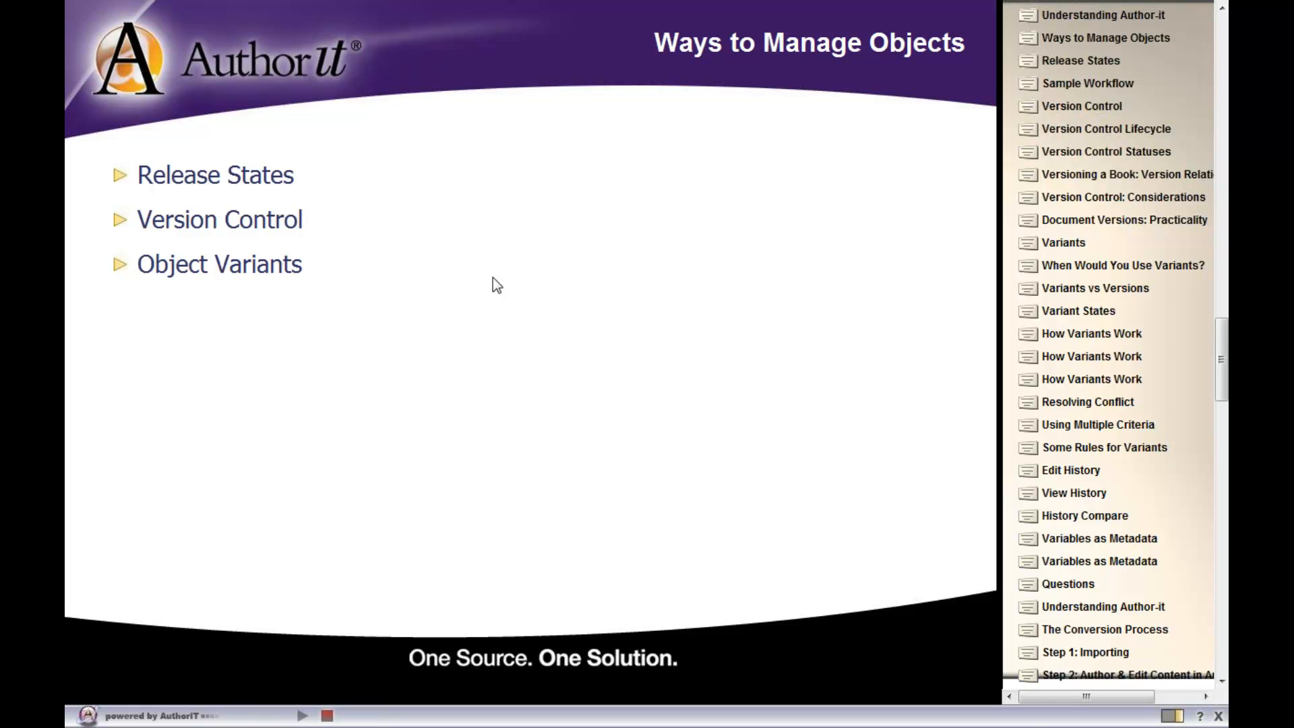
mouse_move(495, 292)
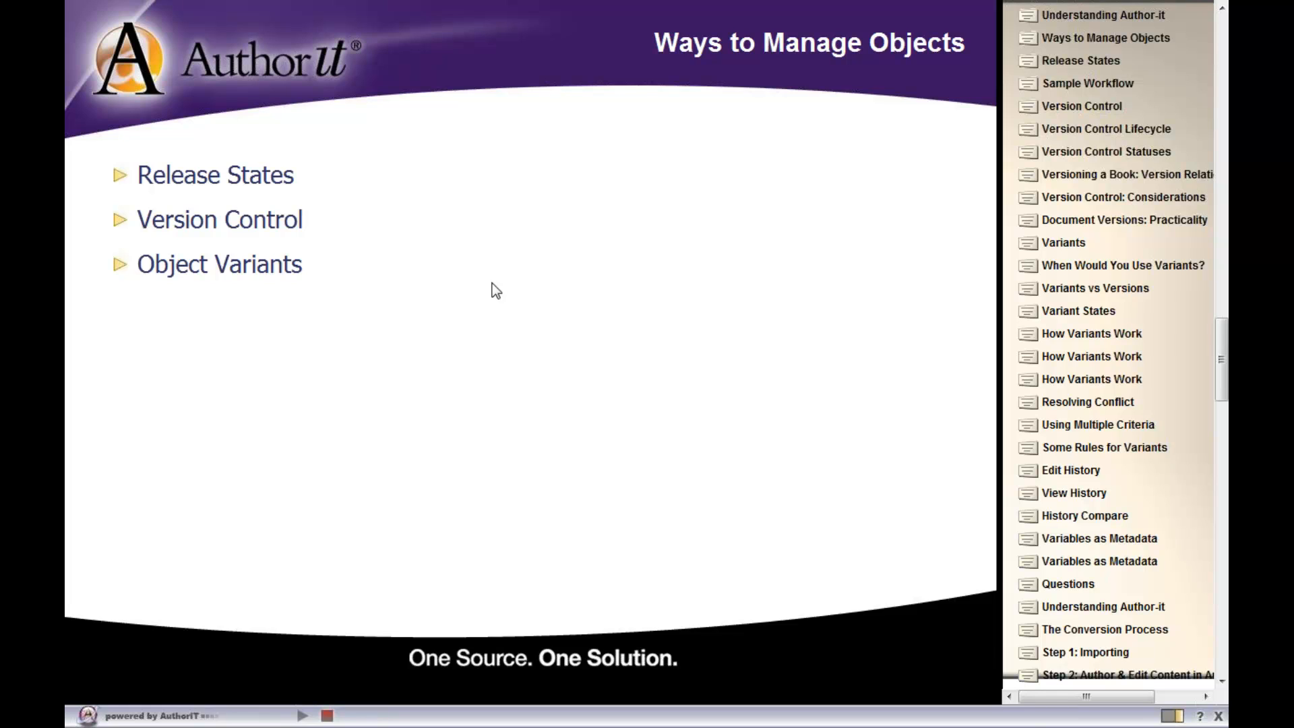